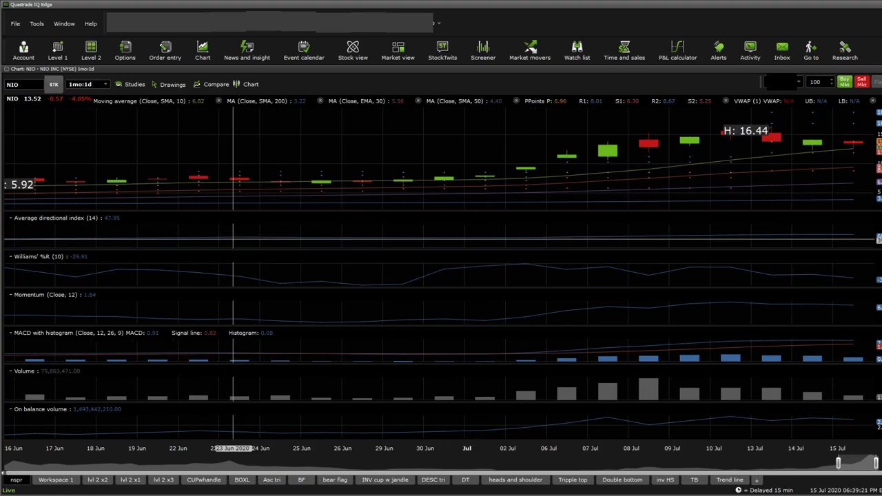
{"action": "mouse_move", "coordinate": [275, 290]}
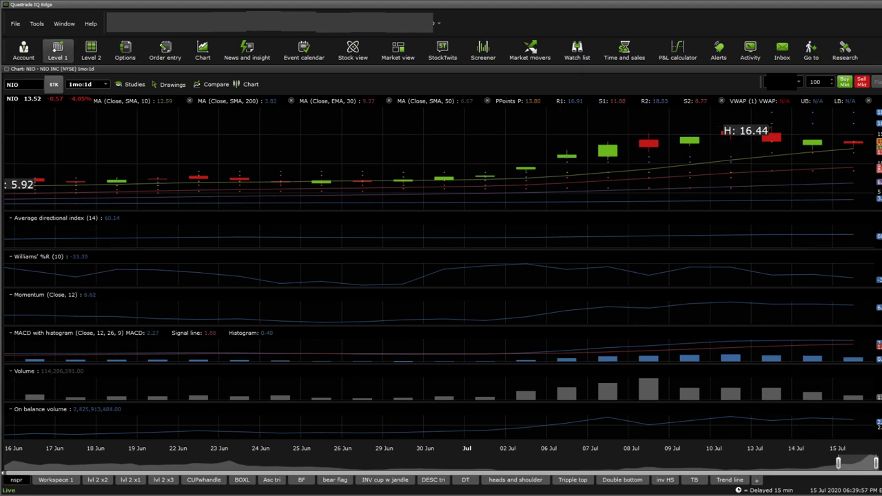
{"action": "mouse_move", "coordinate": [138, 155]}
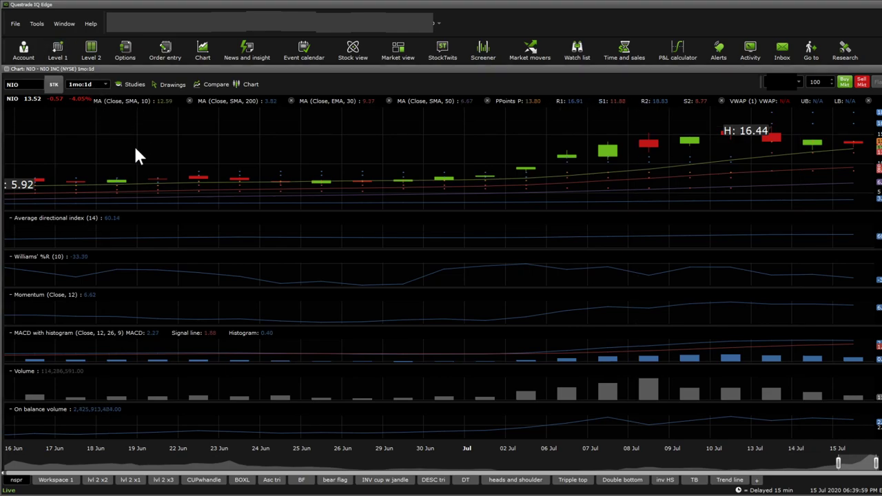
- Switch the NIO chart to 5d:1hr candles via the nspr workspace tab
{"action": "left_click", "coordinate": [106, 84]}
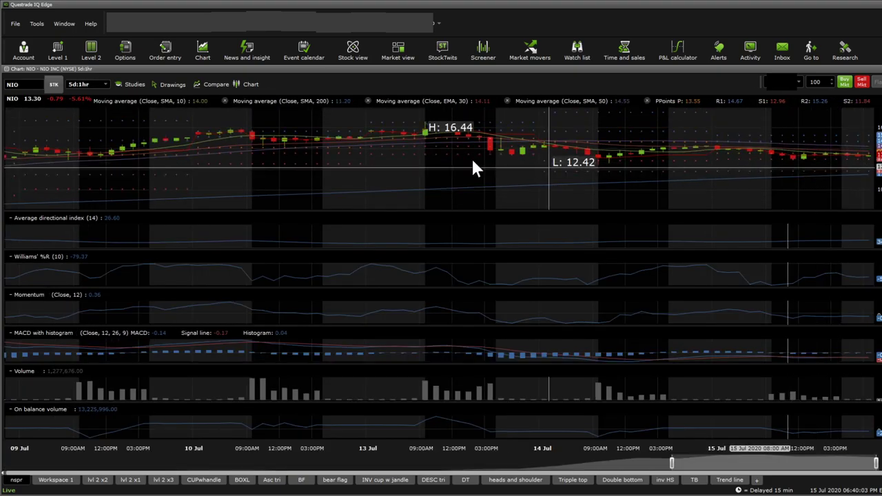
{"action": "mouse_move", "coordinate": [480, 144]}
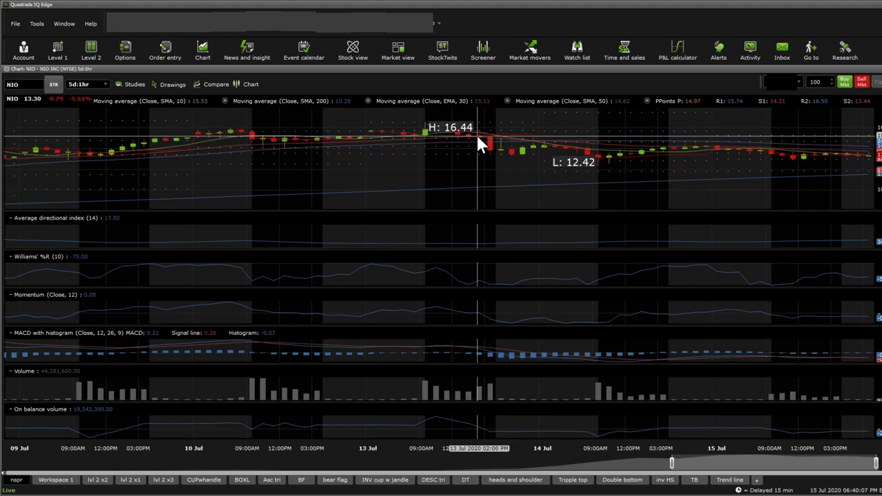
{"action": "mouse_move", "coordinate": [862, 162]}
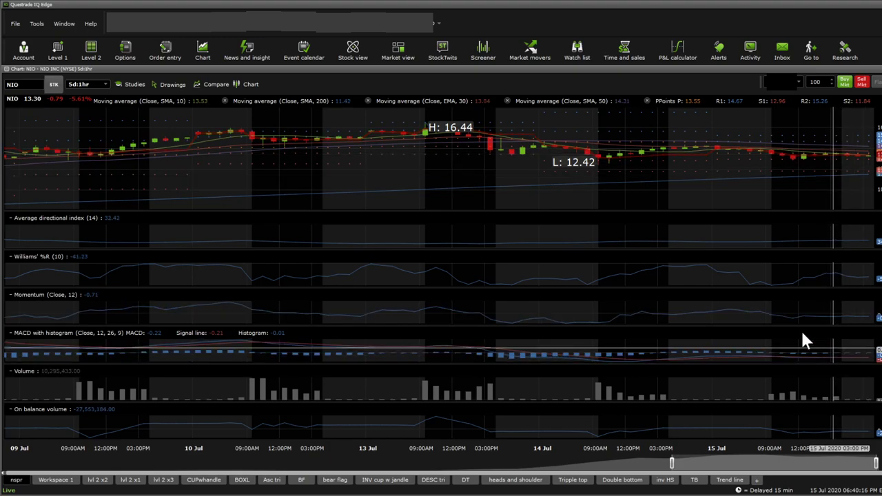
{"action": "mouse_move", "coordinate": [814, 366]}
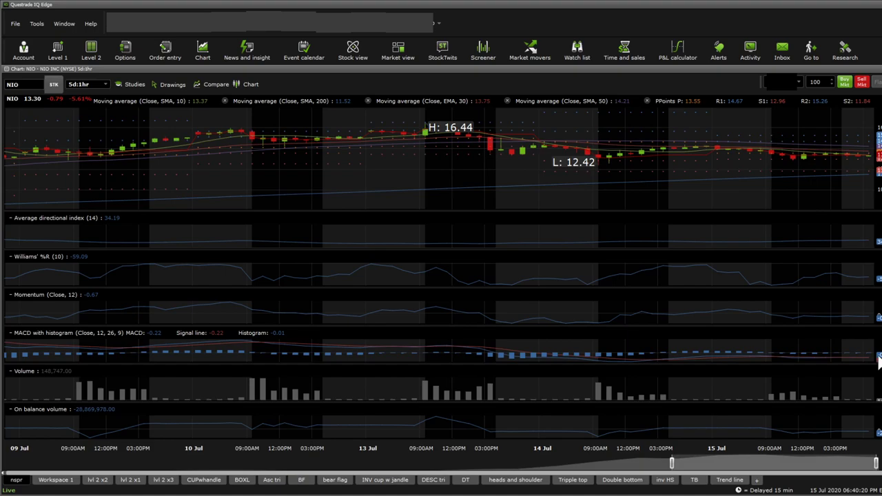
{"action": "mouse_move", "coordinate": [808, 330]}
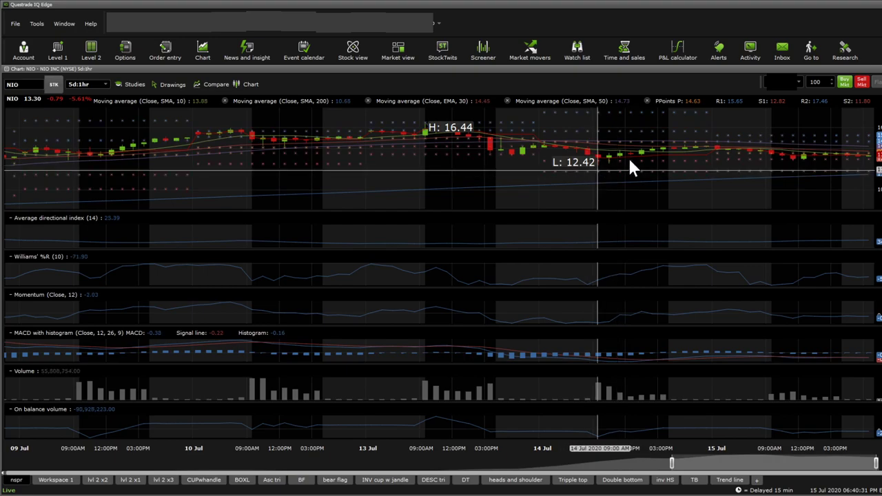
{"action": "mouse_move", "coordinate": [663, 162]}
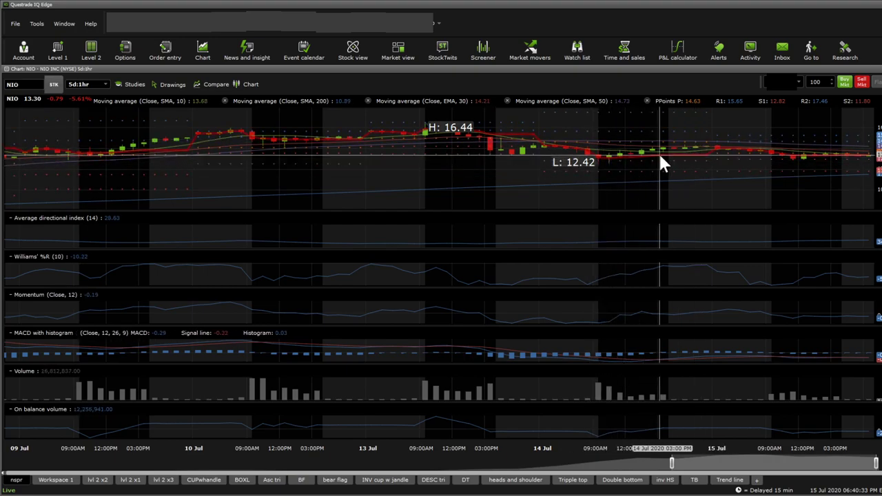
{"action": "mouse_move", "coordinate": [831, 276]}
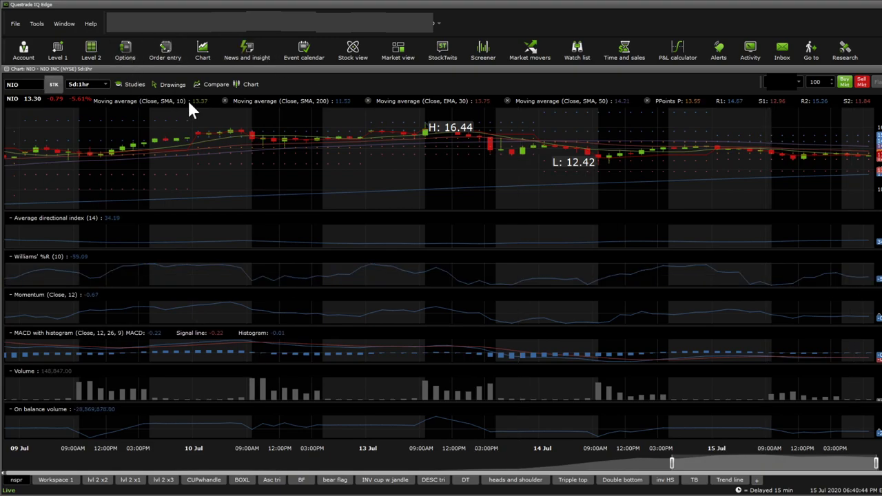
{"action": "mouse_move", "coordinate": [452, 102]}
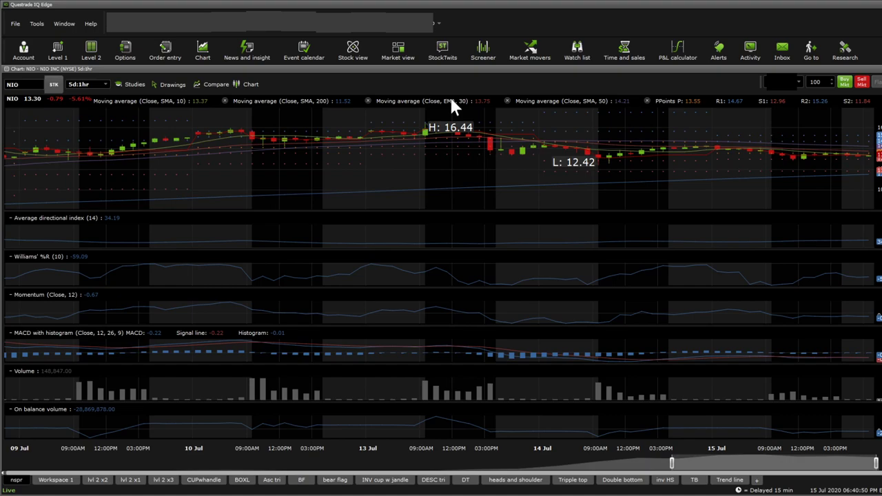
{"action": "mouse_move", "coordinate": [829, 342]}
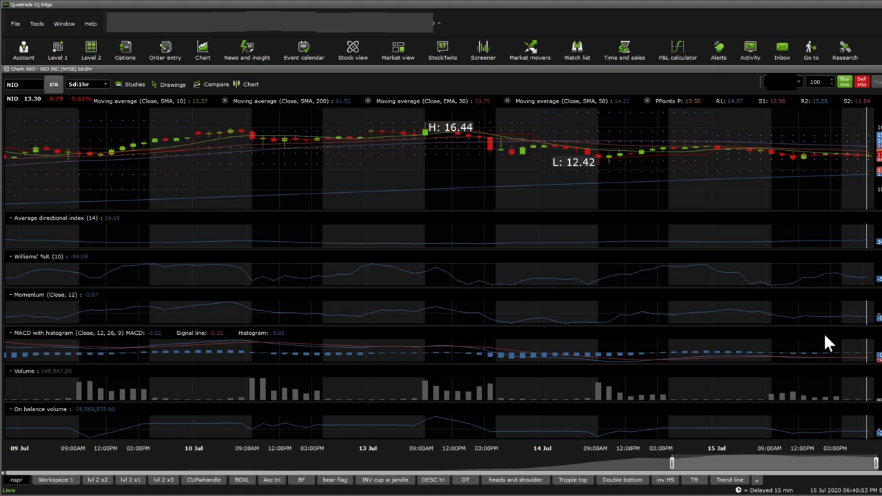
{"action": "mouse_move", "coordinate": [878, 276]}
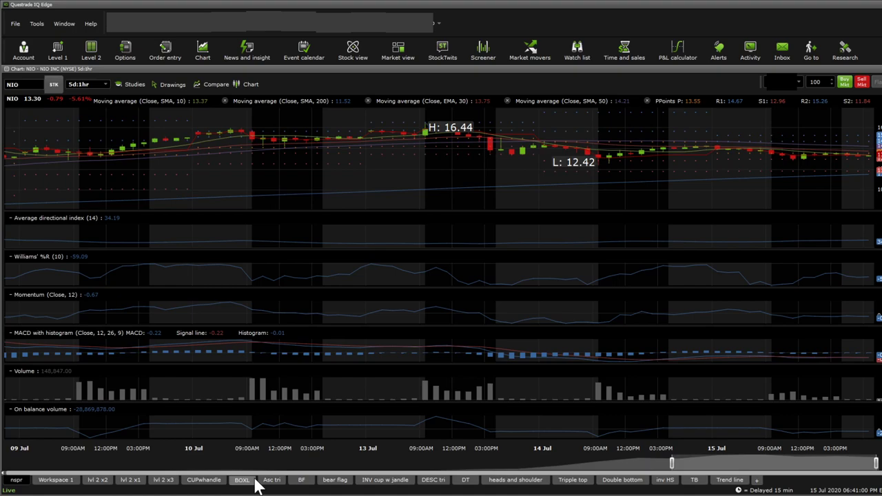
- Open the BOXL, then Asc tri workspace to show Fibonacci levels from 6.50 to 16.44
{"action": "left_click", "coordinate": [260, 481]}
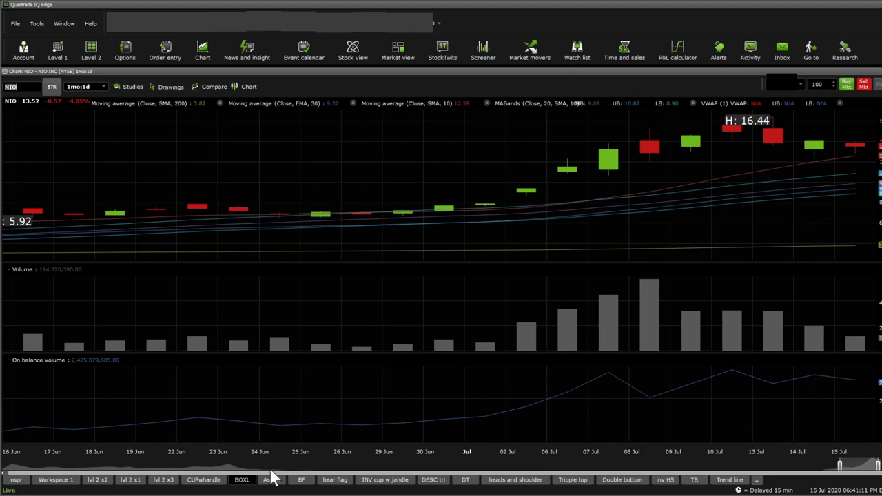
{"action": "left_click", "coordinate": [271, 480]}
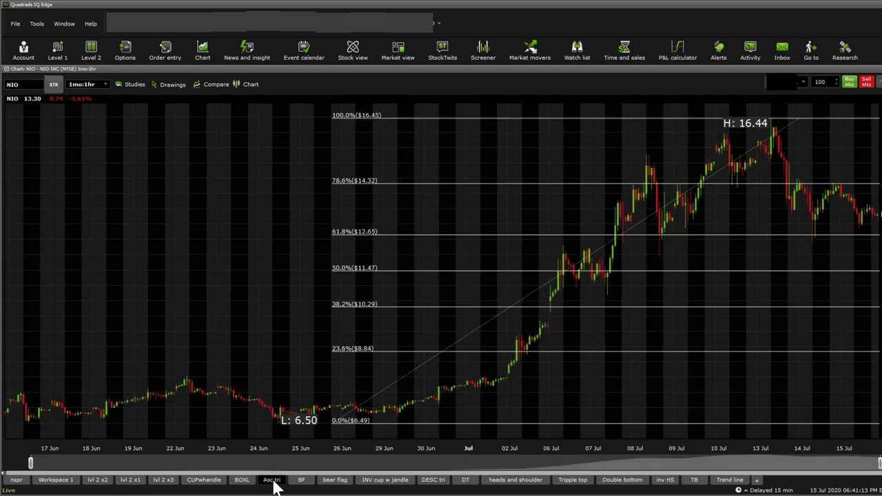
{"action": "mouse_move", "coordinate": [795, 110]}
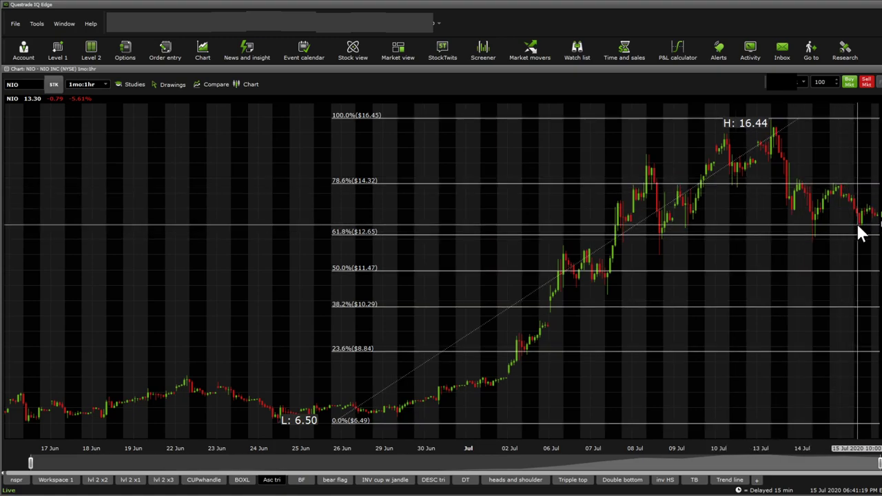
{"action": "mouse_move", "coordinate": [850, 235]}
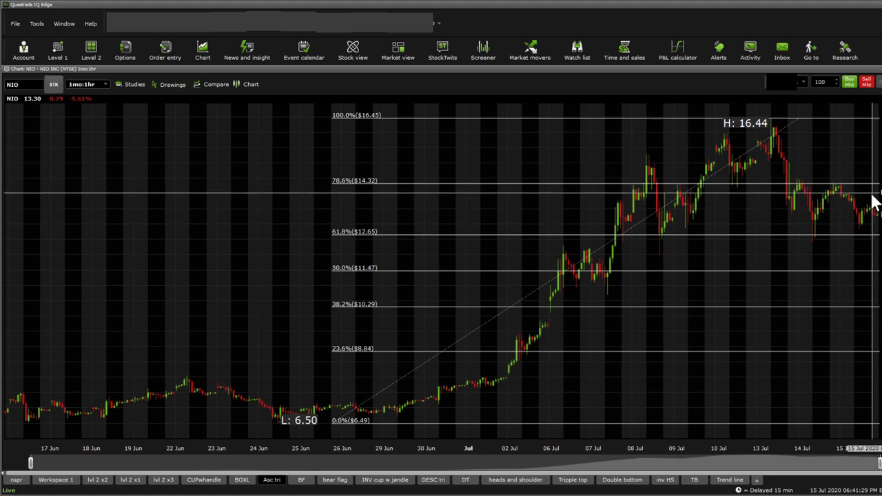
{"action": "mouse_move", "coordinate": [851, 200]}
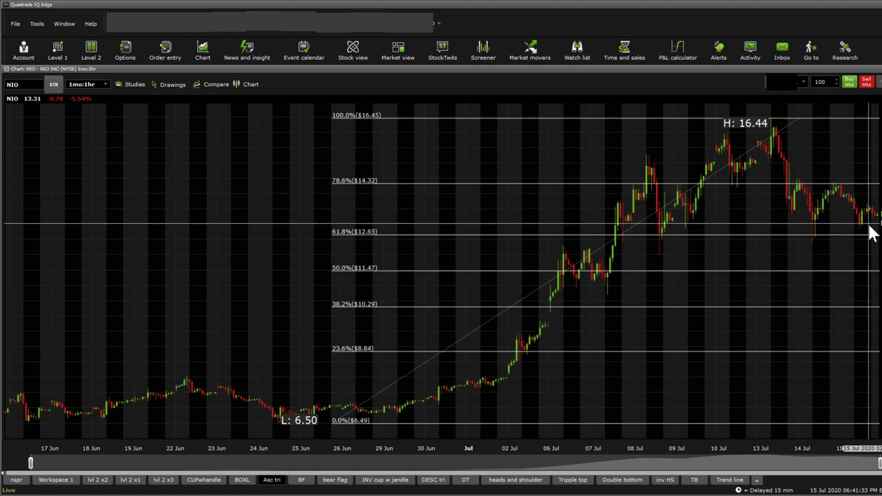
{"action": "mouse_move", "coordinate": [872, 221]}
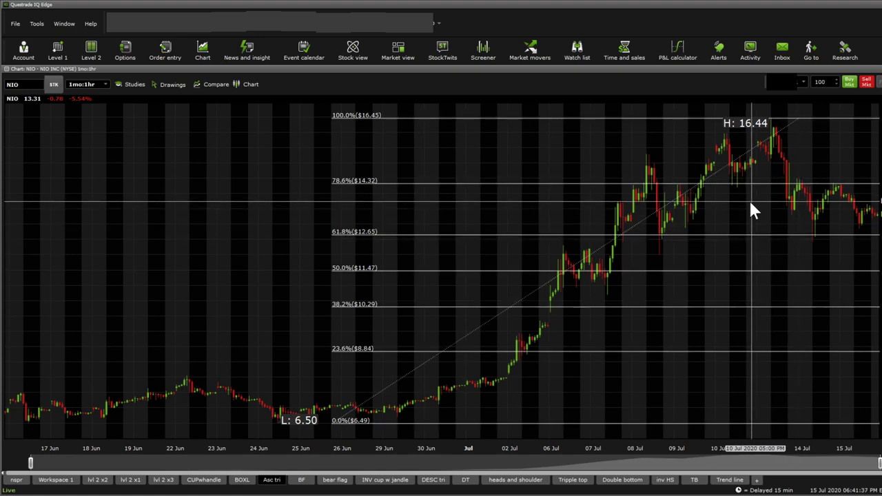
{"action": "mouse_move", "coordinate": [782, 185]}
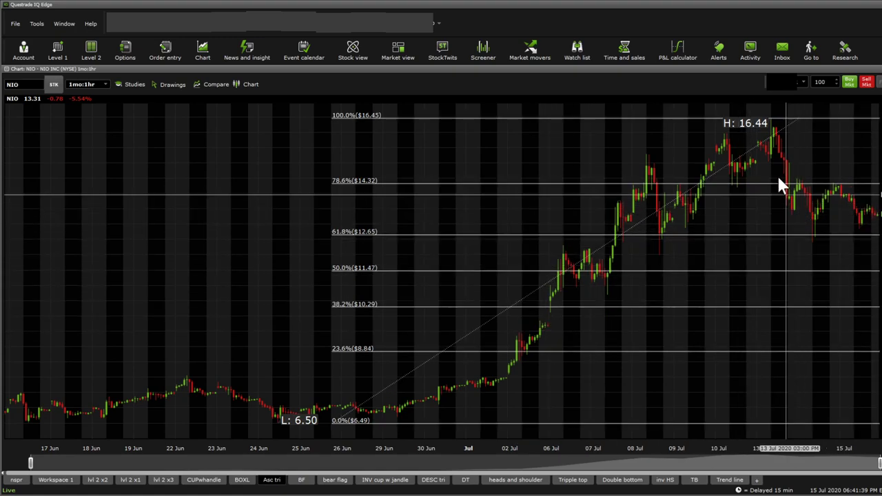
{"action": "mouse_move", "coordinate": [798, 209]}
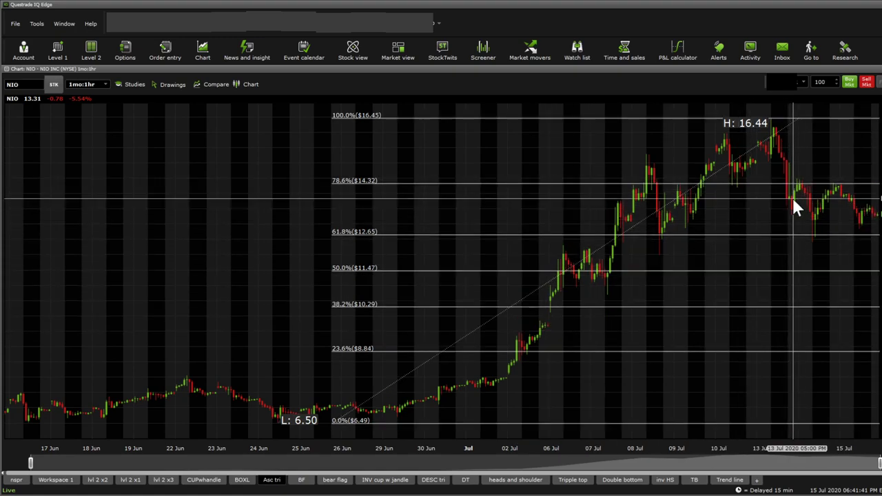
{"action": "mouse_move", "coordinate": [789, 206]}
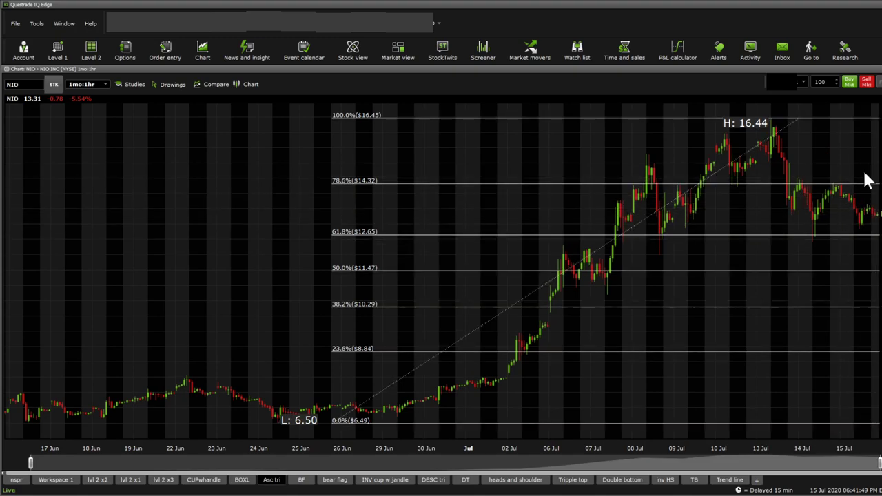
{"action": "mouse_move", "coordinate": [705, 277]}
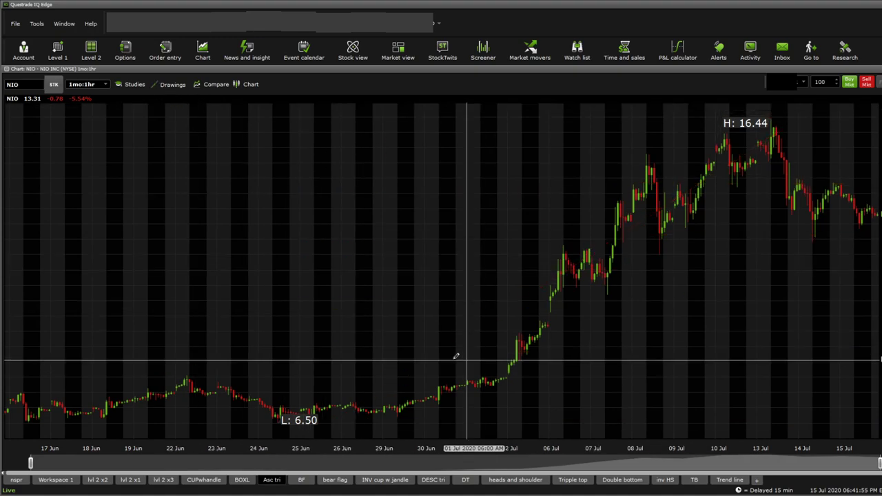
- Draw a trend line on the hourly NIO chart starting near the 1 Jul candles
{"action": "left_click_drag", "start_coordinate": [396, 421], "coordinate": [880, 273]}
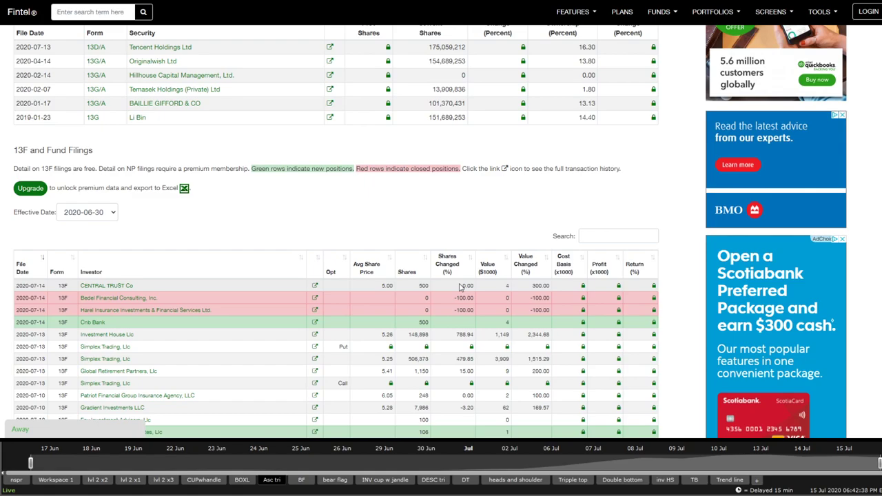
{"action": "mouse_move", "coordinate": [463, 298]}
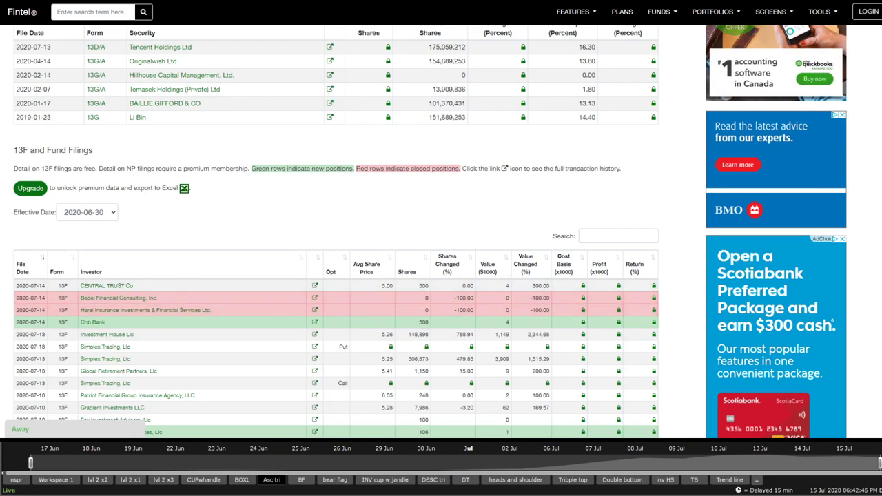
{"action": "mouse_move", "coordinate": [100, 299]}
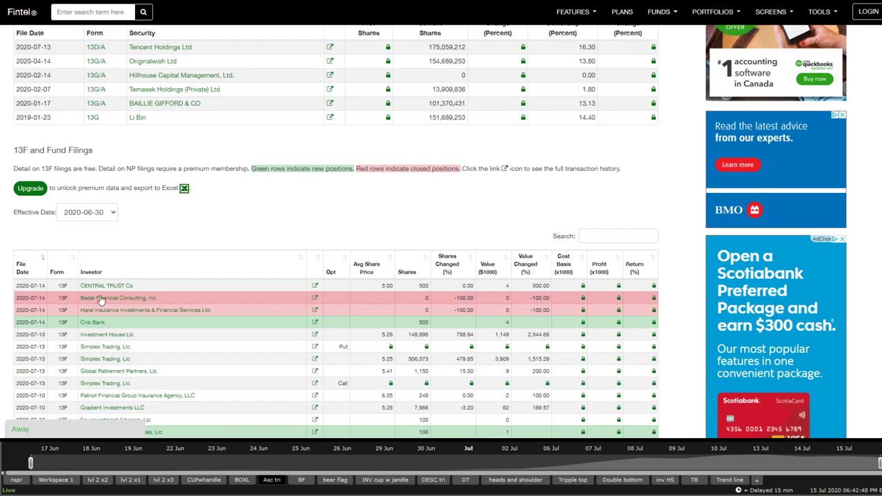
{"action": "mouse_move", "coordinate": [164, 314]}
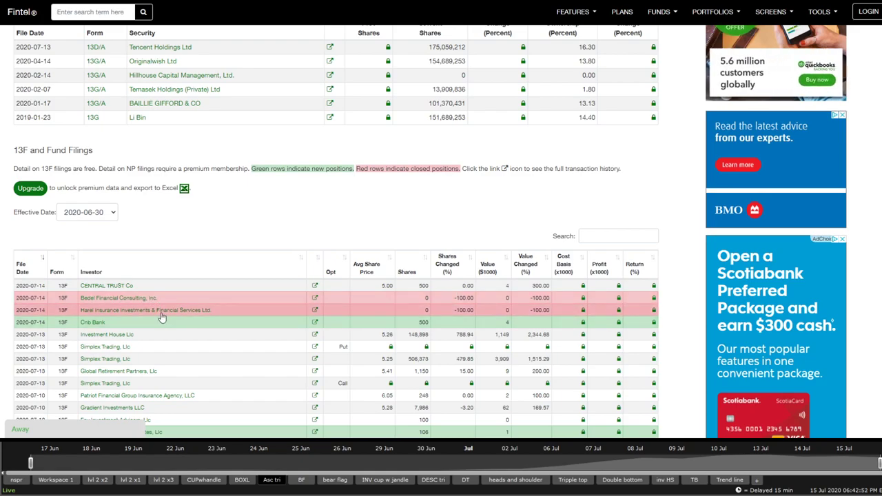
{"action": "mouse_move", "coordinate": [164, 318]}
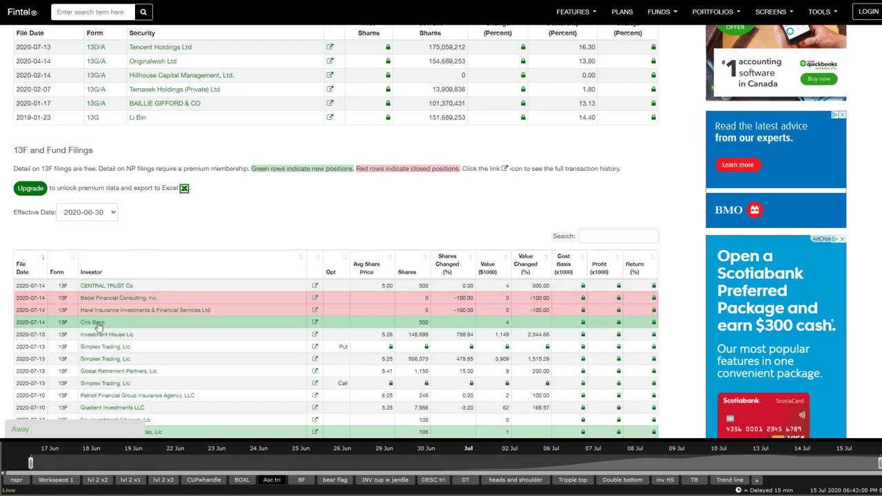
- Open Cnb Bank's 13F holdings page and scroll through its positions
{"action": "left_click", "coordinate": [88, 323]}
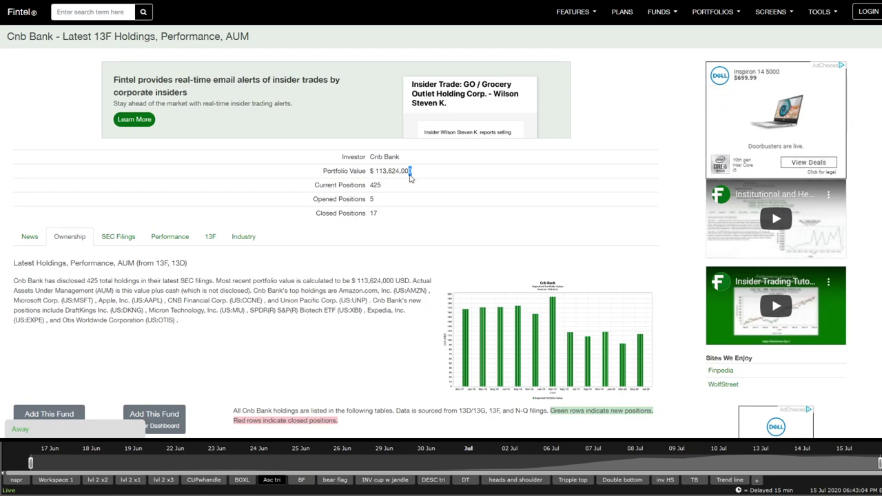
{"action": "scroll", "scroll_direction": "down", "scroll_amount": 3}
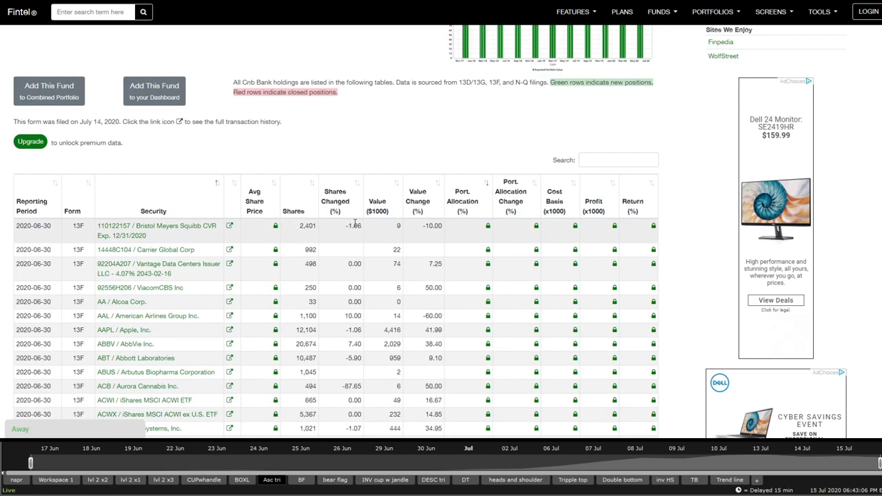
{"action": "scroll", "scroll_direction": "down", "scroll_amount": 3}
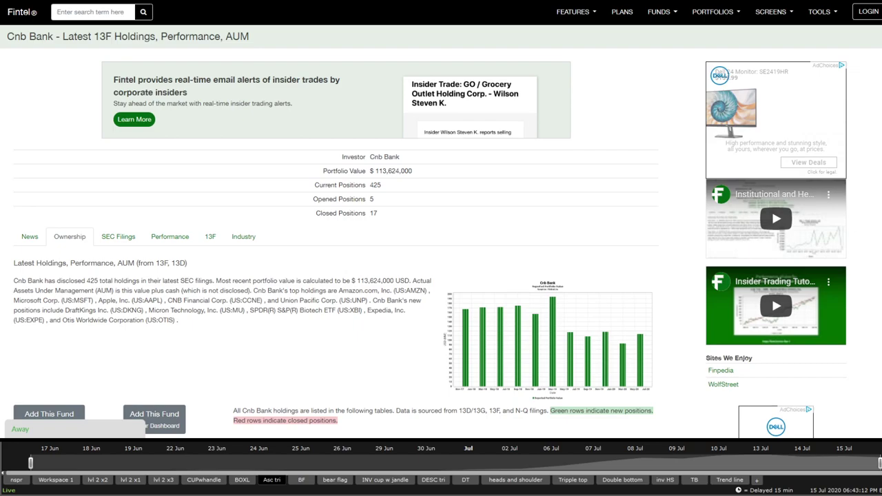
{"action": "scroll", "scroll_direction": "down", "scroll_amount": 3}
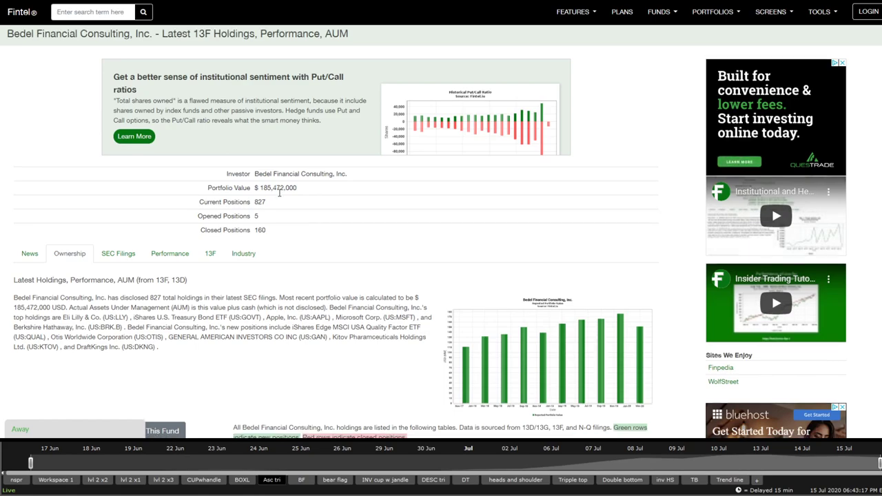
- Scroll down through Bedel Financial Consulting's holdings table
{"action": "scroll", "scroll_direction": "down", "scroll_amount": 3}
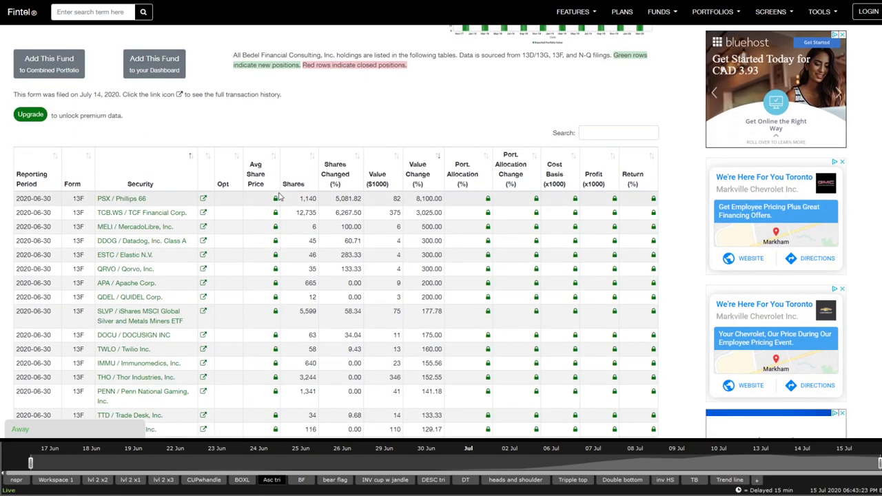
{"action": "scroll", "scroll_direction": "down", "scroll_amount": 3}
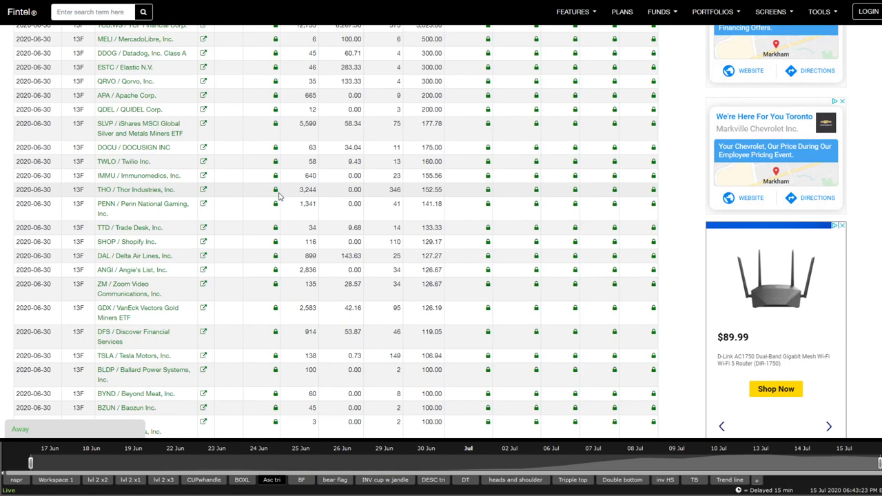
{"action": "scroll", "scroll_direction": "down", "scroll_amount": 3}
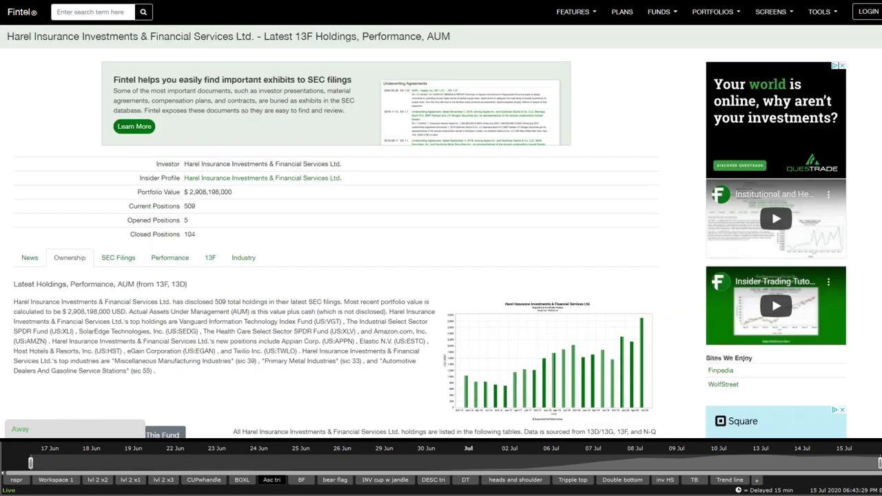
- Scroll through Harel Insurance's 13D/13G filings
{"action": "scroll", "scroll_direction": "down", "scroll_amount": 3}
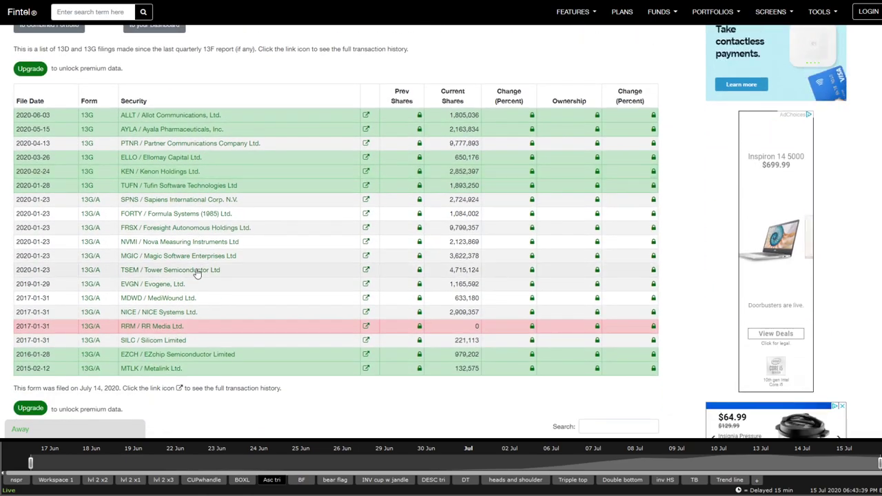
{"action": "scroll", "scroll_direction": "down", "scroll_amount": 3}
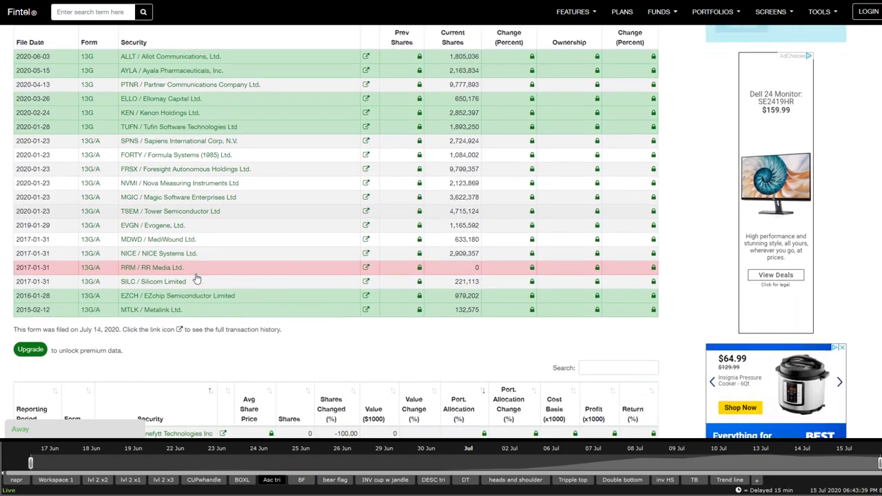
{"action": "scroll", "scroll_direction": "down", "scroll_amount": 3}
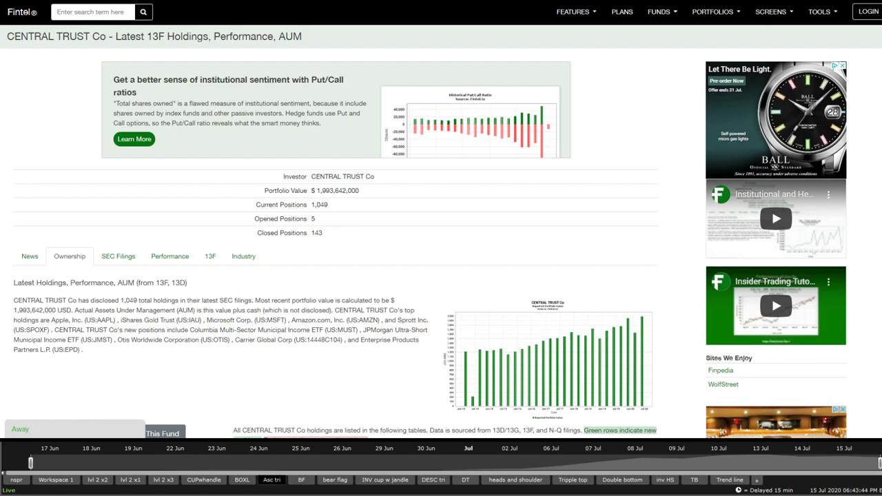
- Scroll the CENTRAL TRUST holdings page, then navigate back toward the filings list
{"action": "scroll", "scroll_direction": "down", "scroll_amount": 3}
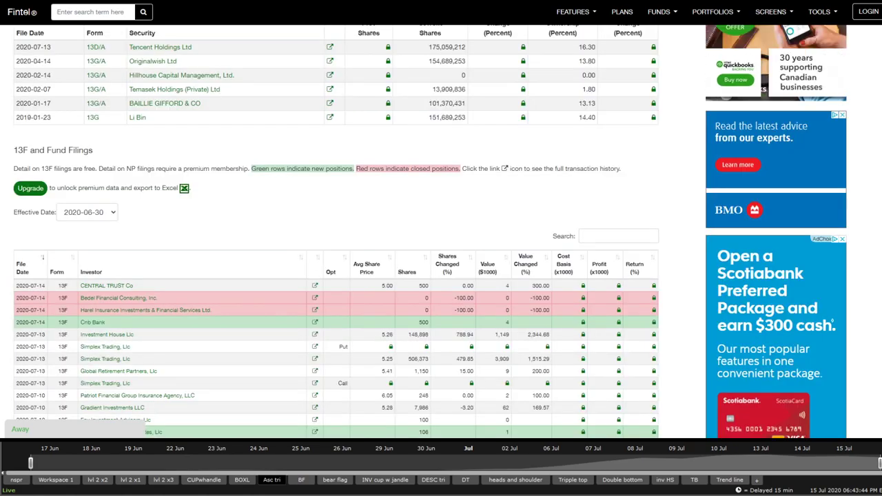
{"action": "left_click", "coordinate": [106, 286]}
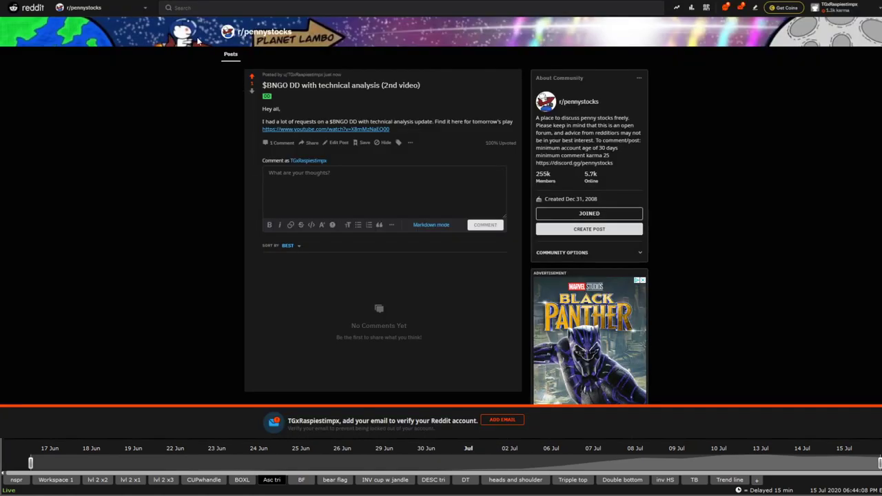
{"action": "mouse_move", "coordinate": [223, 112]}
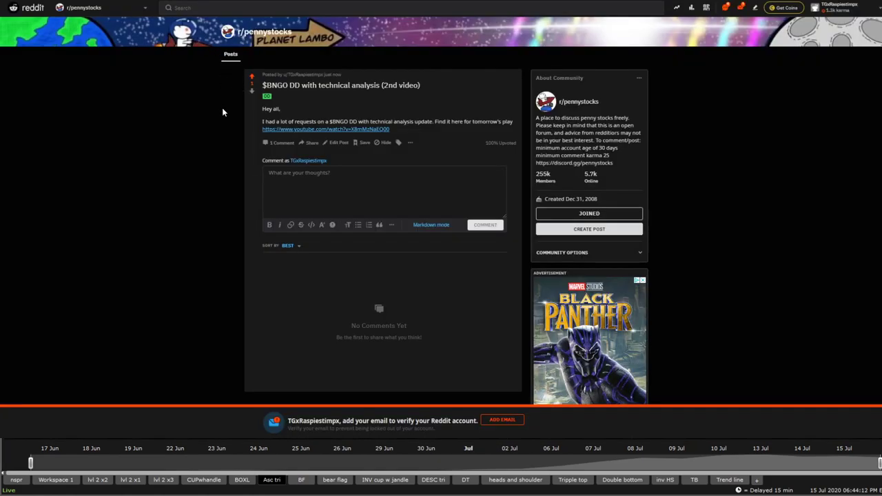
{"action": "mouse_move", "coordinate": [227, 106]}
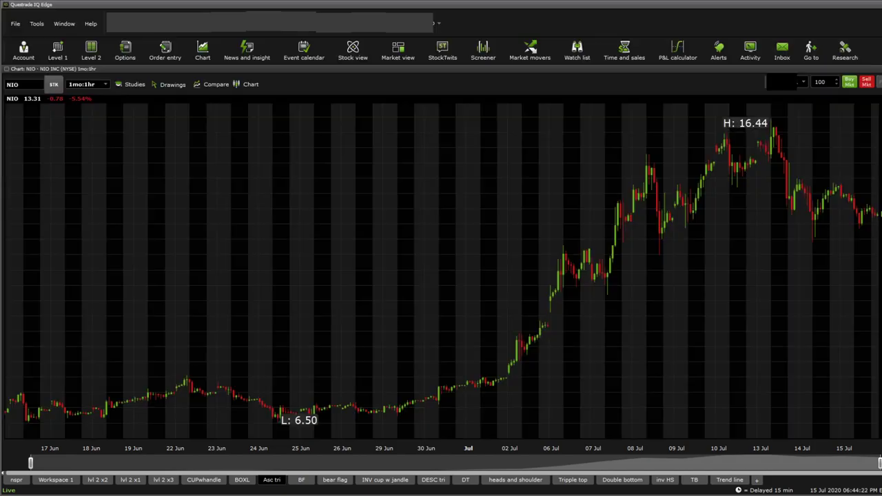
{"action": "mouse_move", "coordinate": [365, 251]}
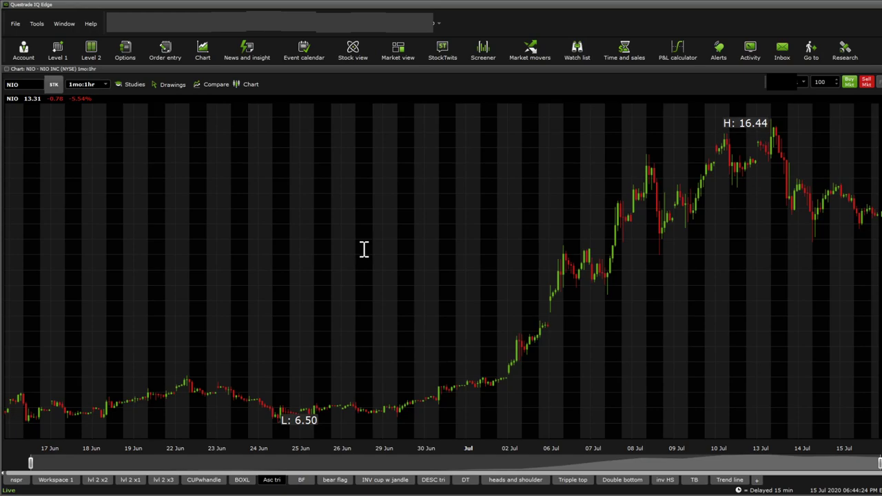
{"action": "mouse_move", "coordinate": [413, 256]}
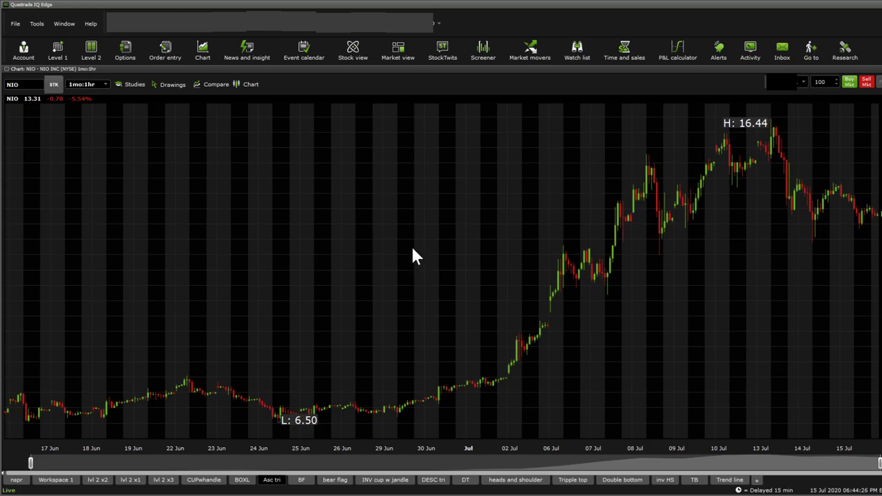
- Add TSLA as a comparison on the NIO 1mo:1hr chart
{"action": "left_click", "coordinate": [216, 84]}
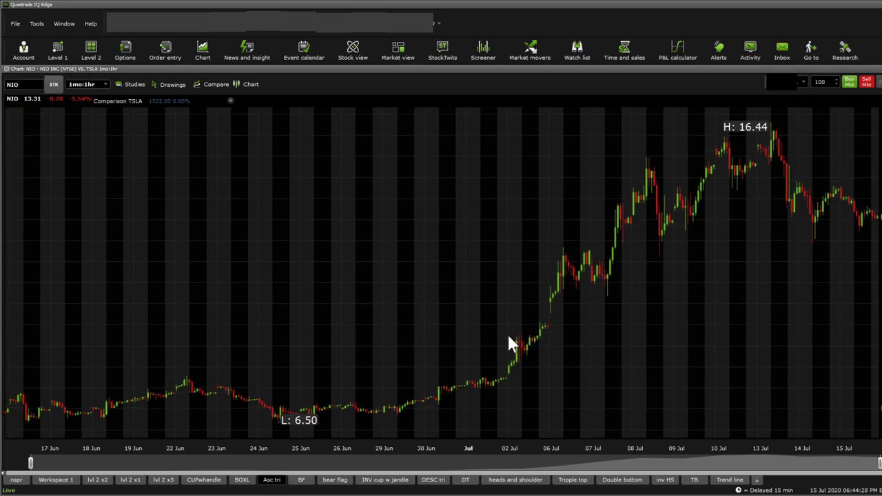